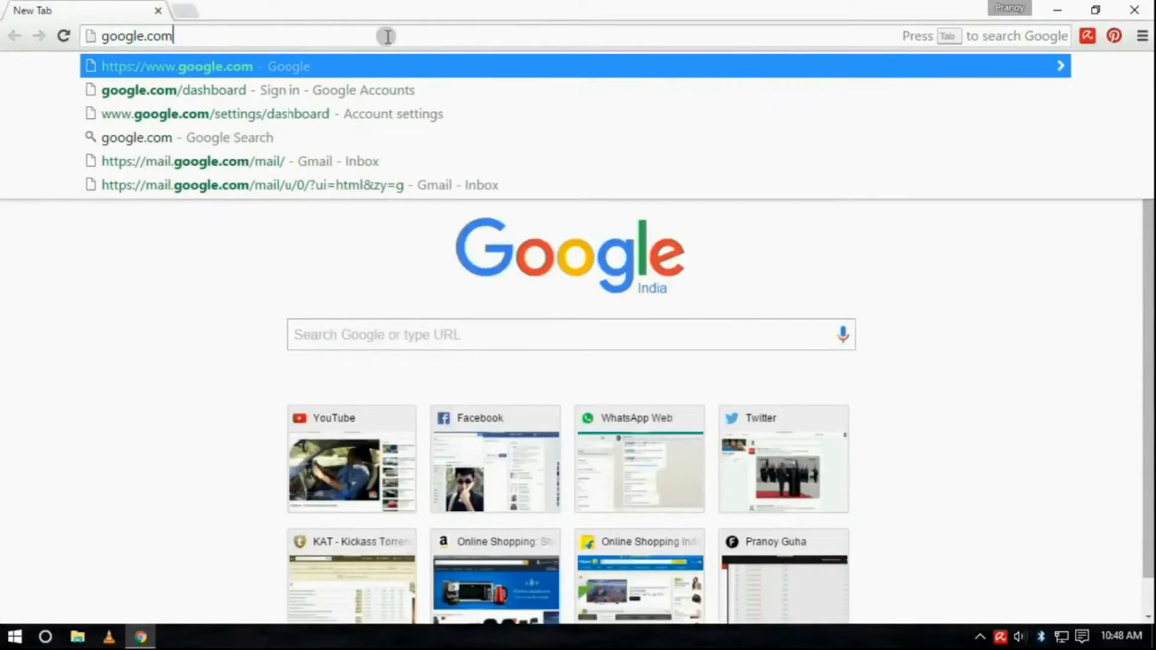
# - Search Google for 'android device manager' and open the first Android Device Manager - Google result
pyautogui.write('/dashboard')
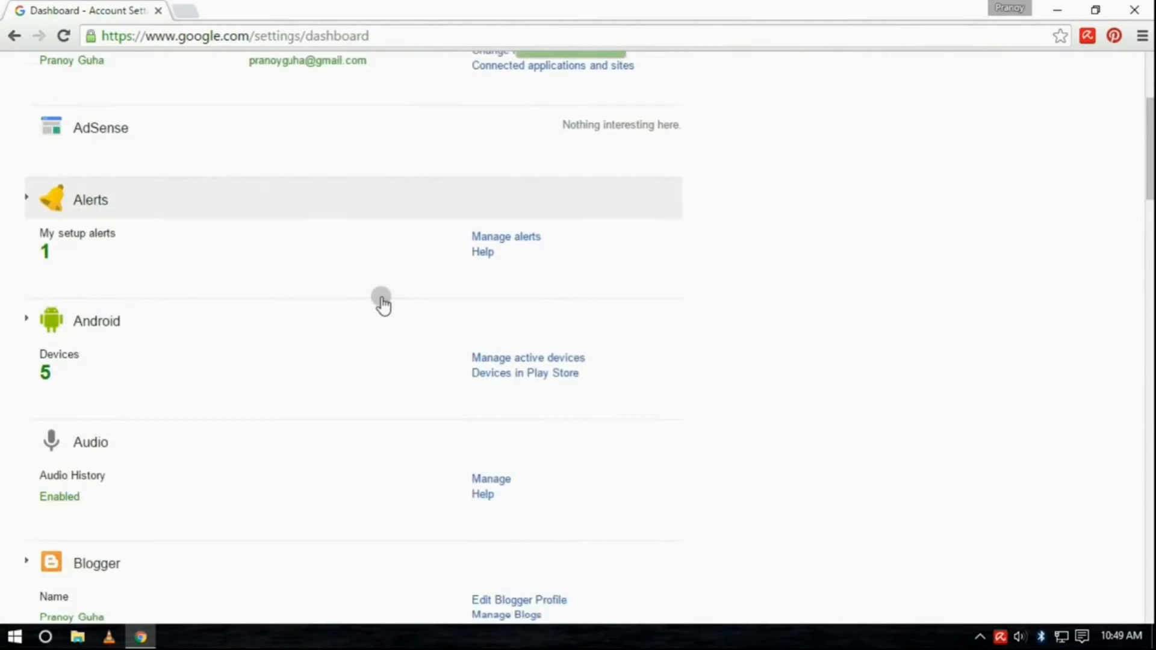
pyautogui.click(27, 321)
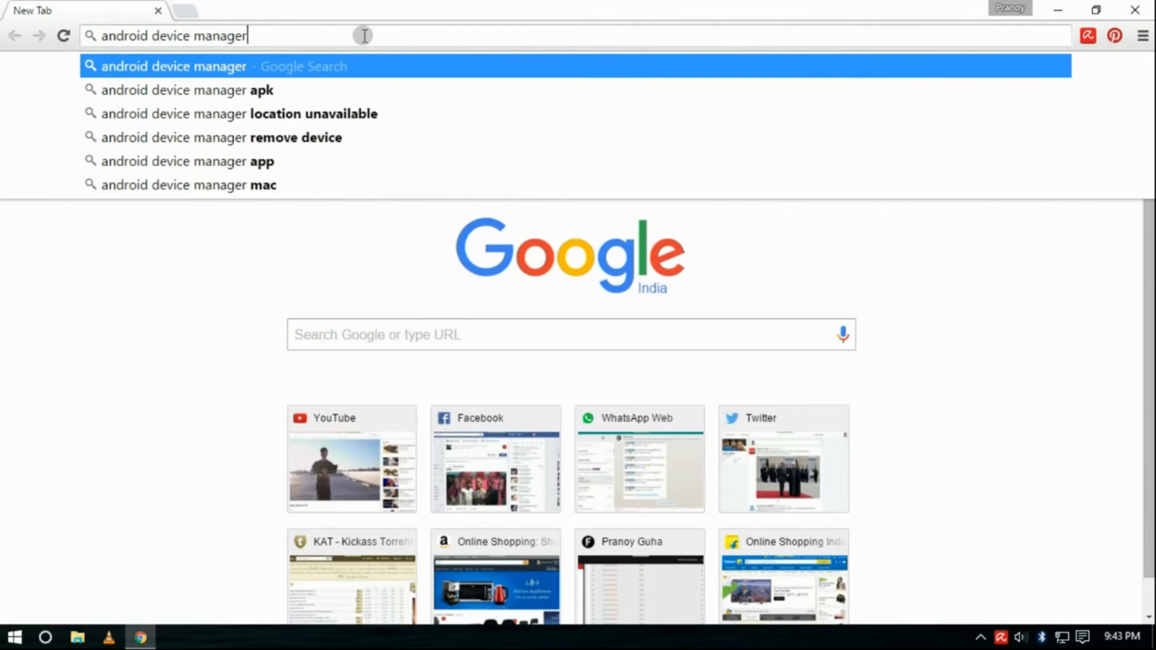
pyautogui.press('Enter')
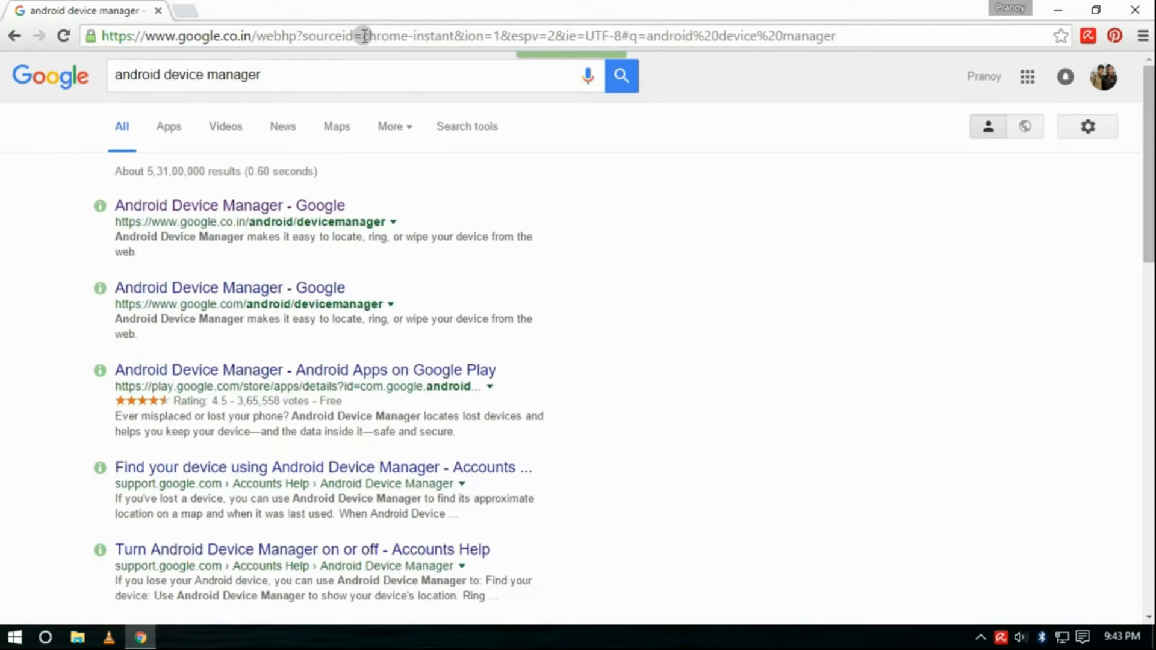
pyautogui.click(229, 204)
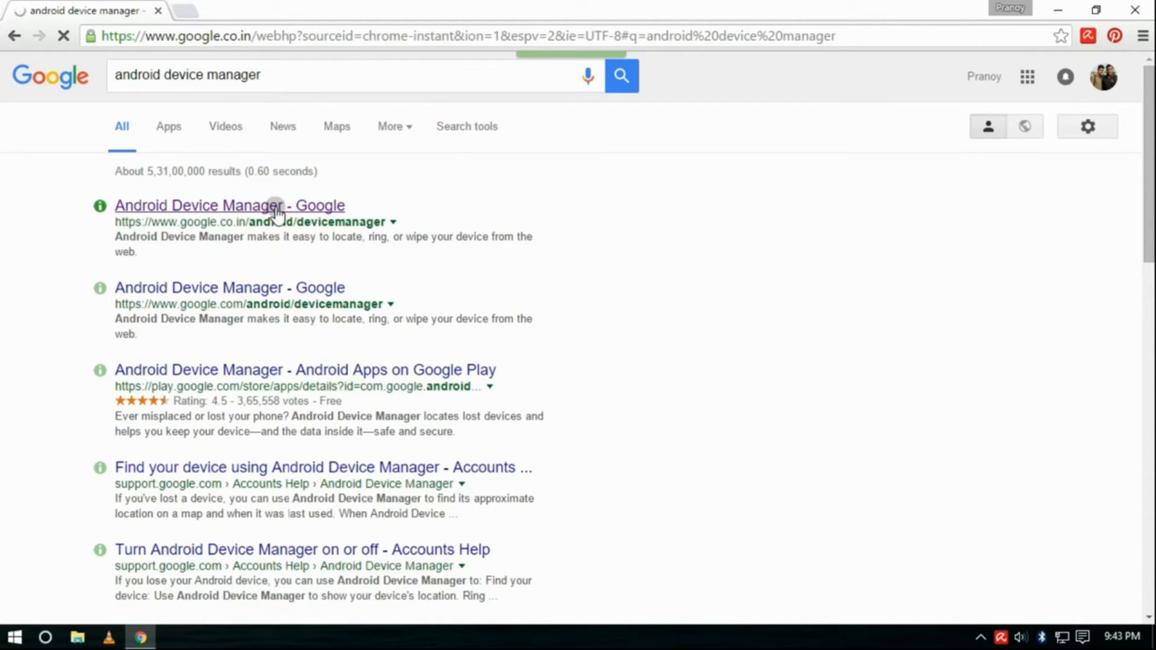
# - Sign in to Google Accounts with the re-entered password to reach Android Device Manager
pyautogui.click(228, 205)
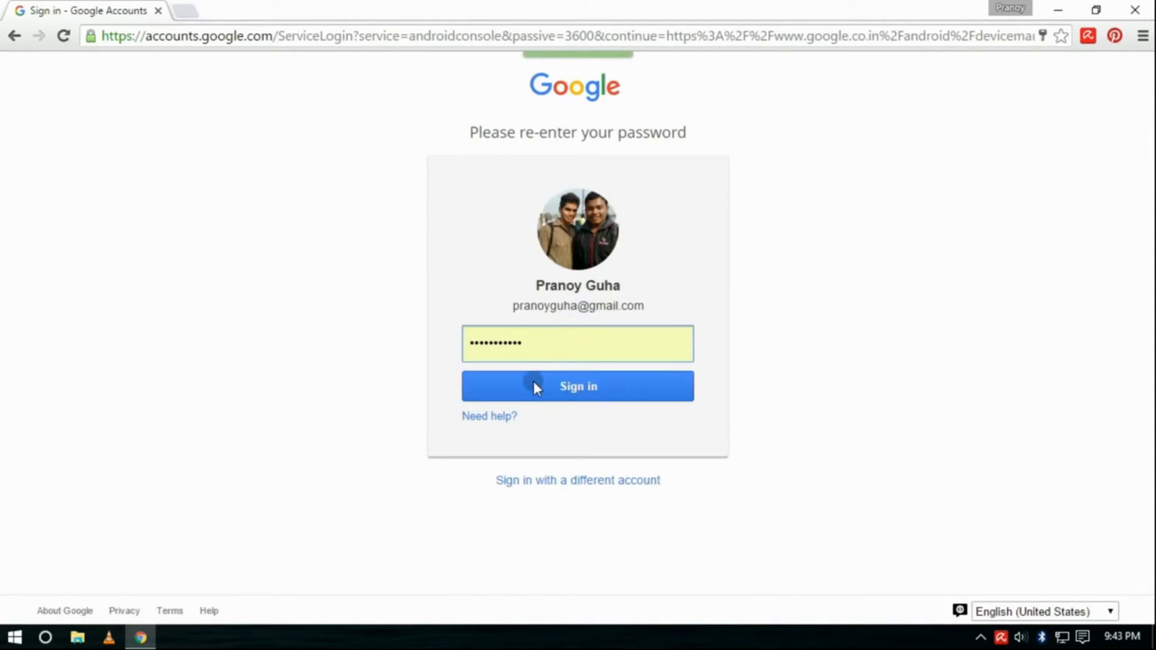
pyautogui.click(577, 386)
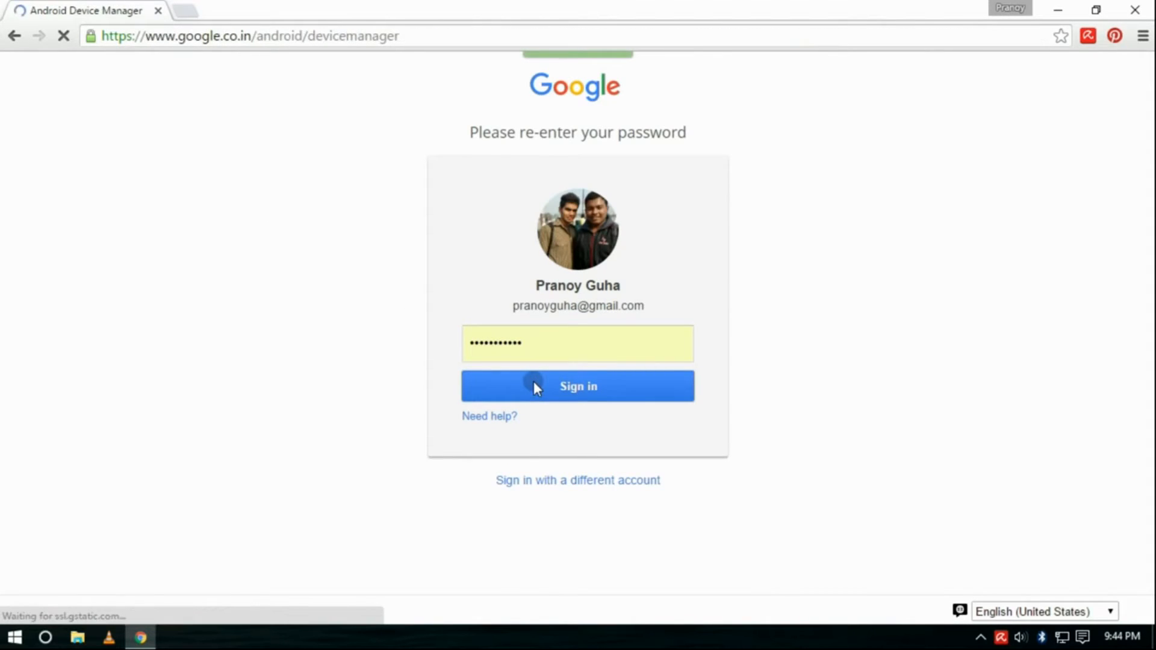
pyautogui.click(577, 385)
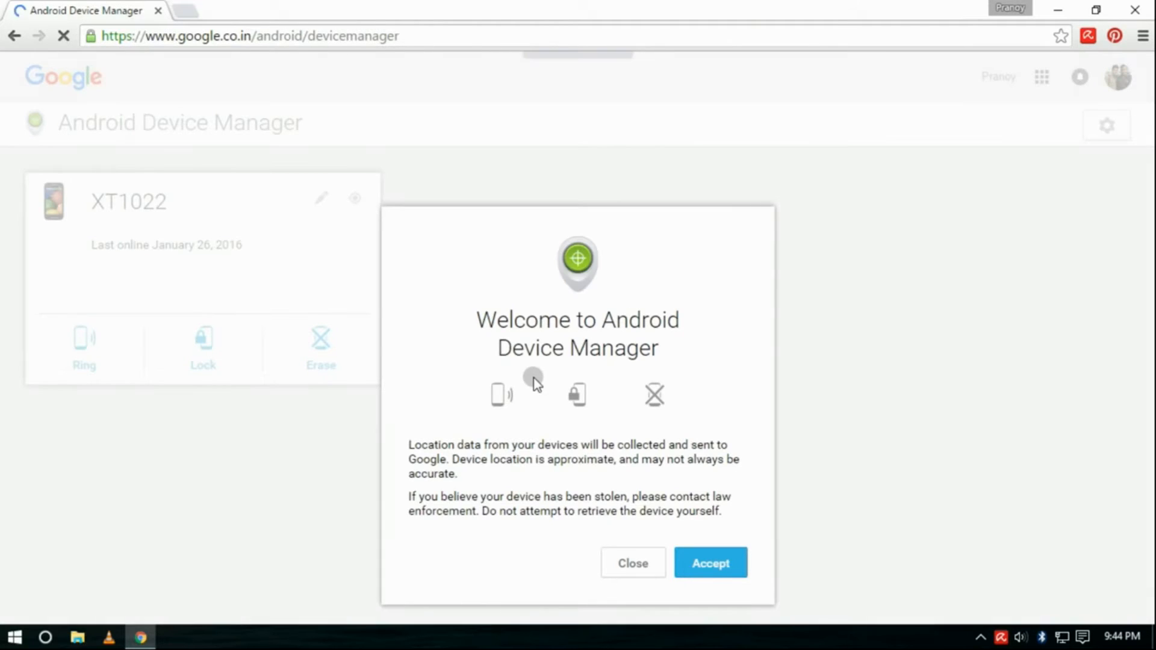
# - Accept the Welcome to Android Device Manager notice and let it locate the XT1022 phone on the map
pyautogui.click(710, 562)
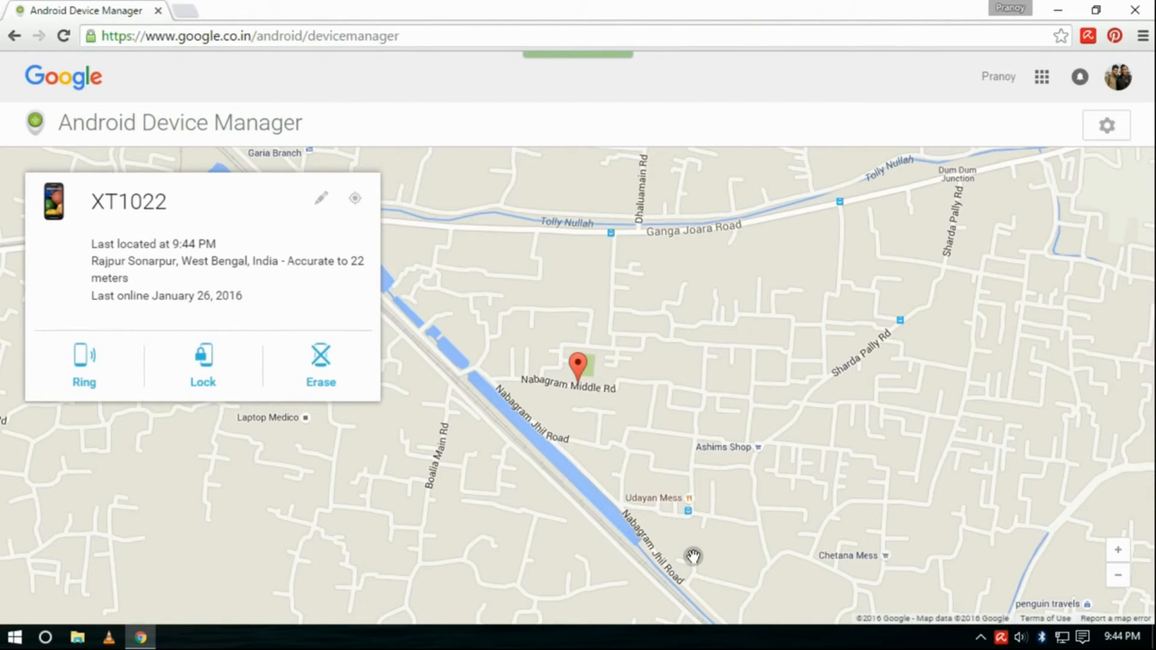
pyautogui.moveTo(417, 507)
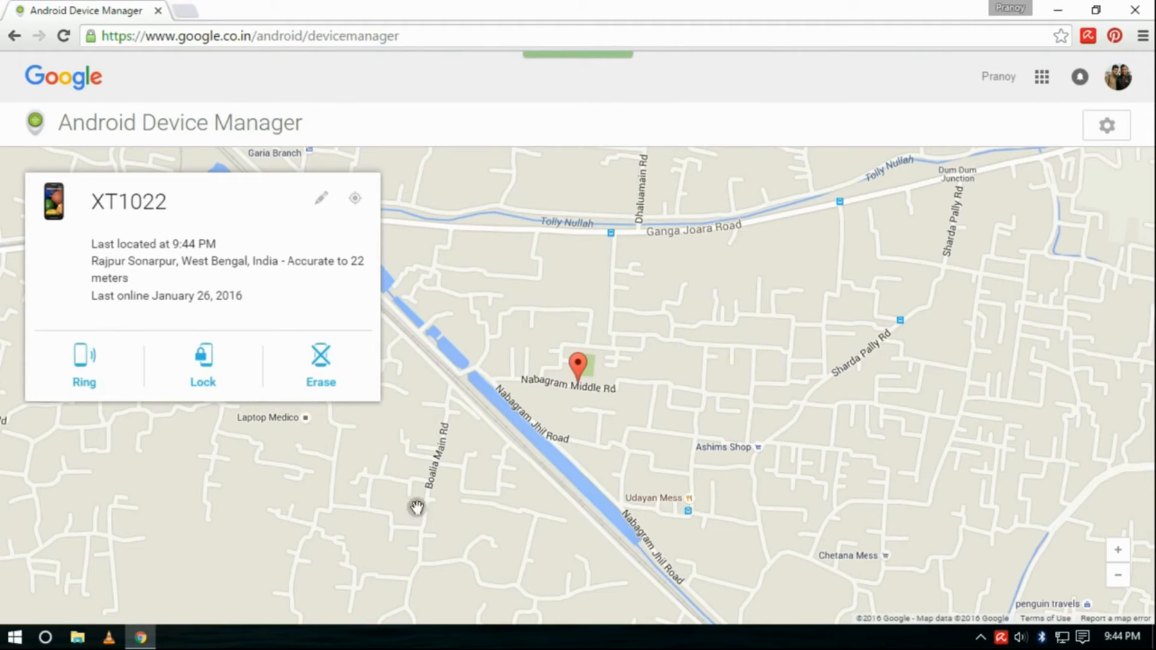
pyautogui.click(84, 365)
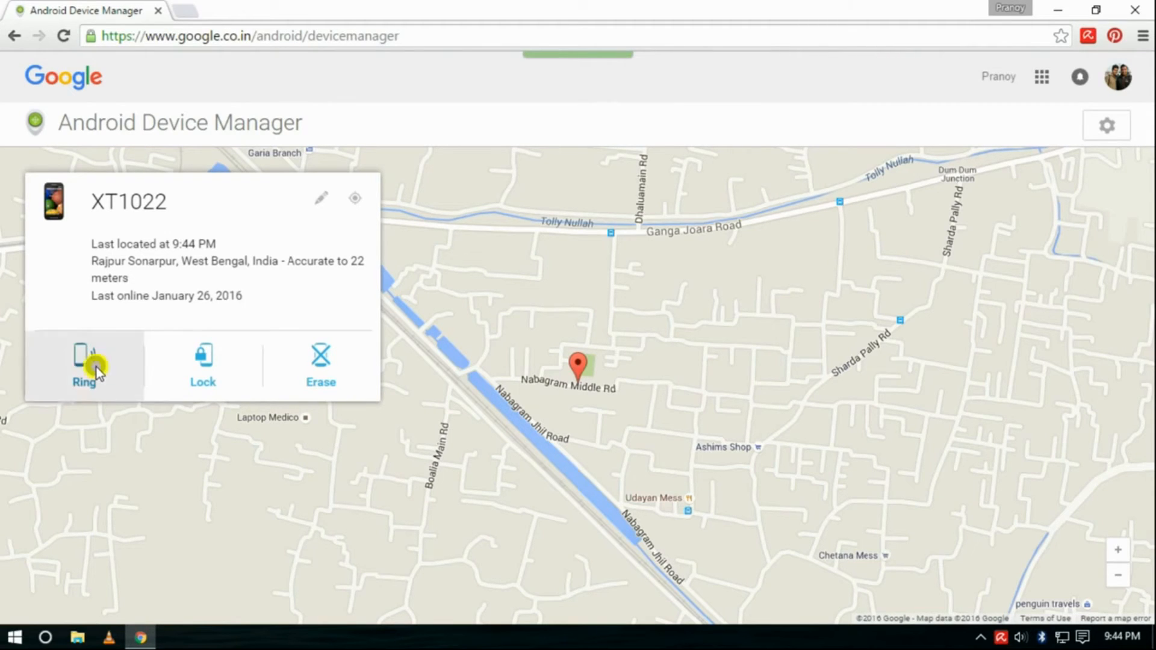
# - Ring the XT1022 phone, confirming the 'Ring device?' dialog at full volume
pyautogui.click(85, 365)
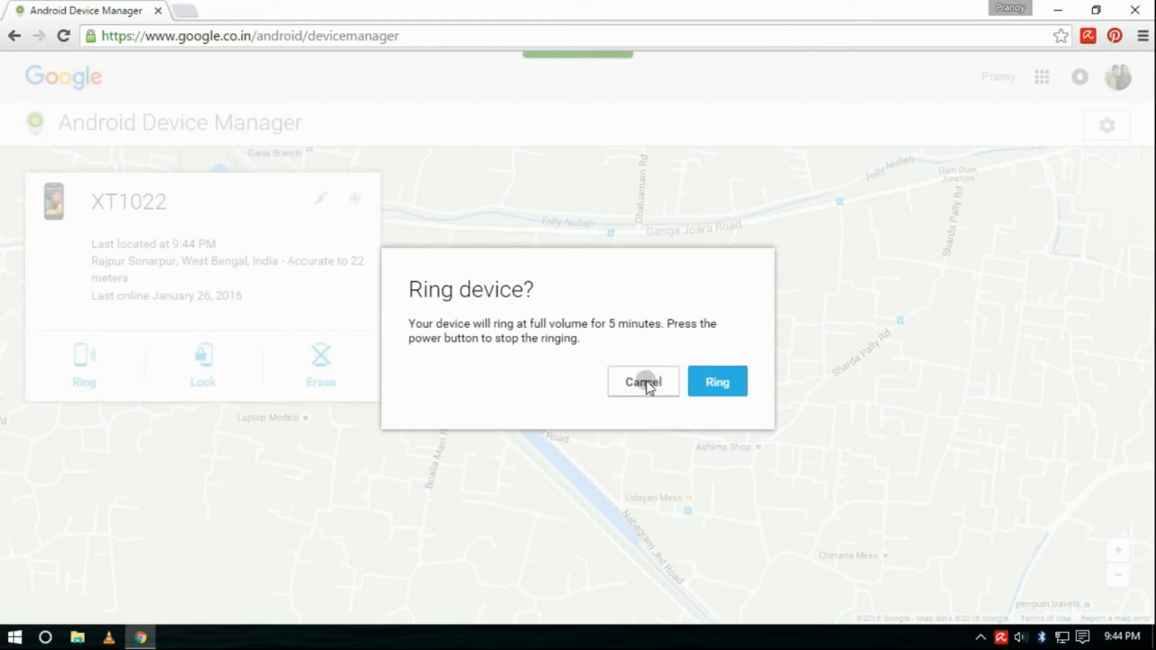
pyautogui.click(717, 382)
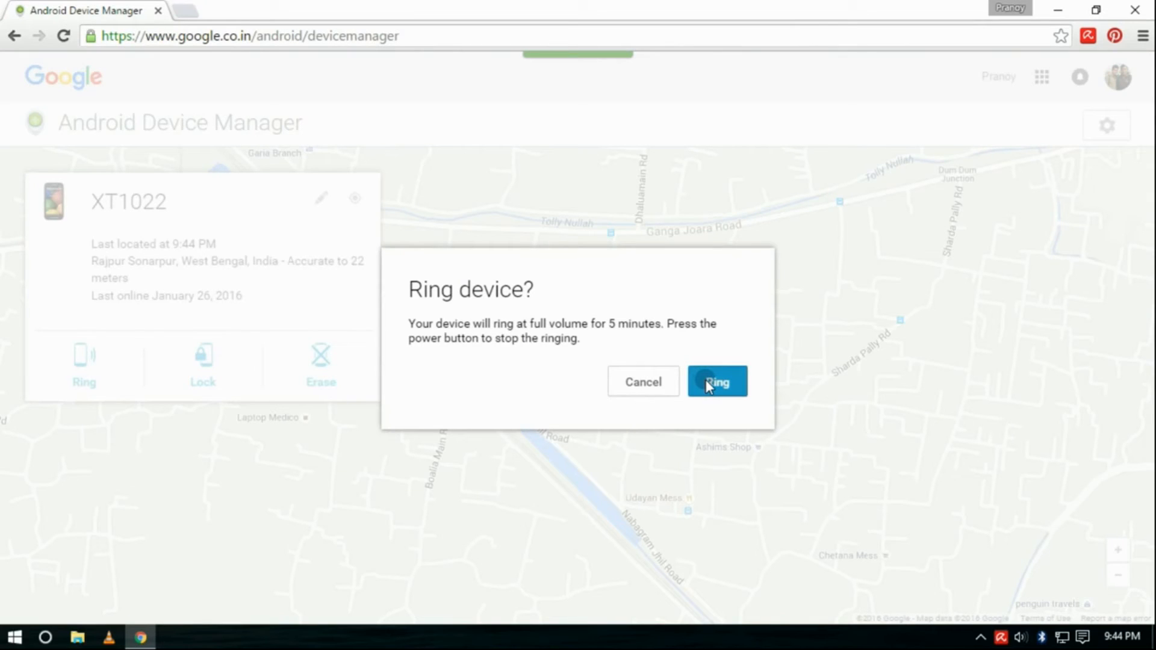
pyautogui.click(717, 382)
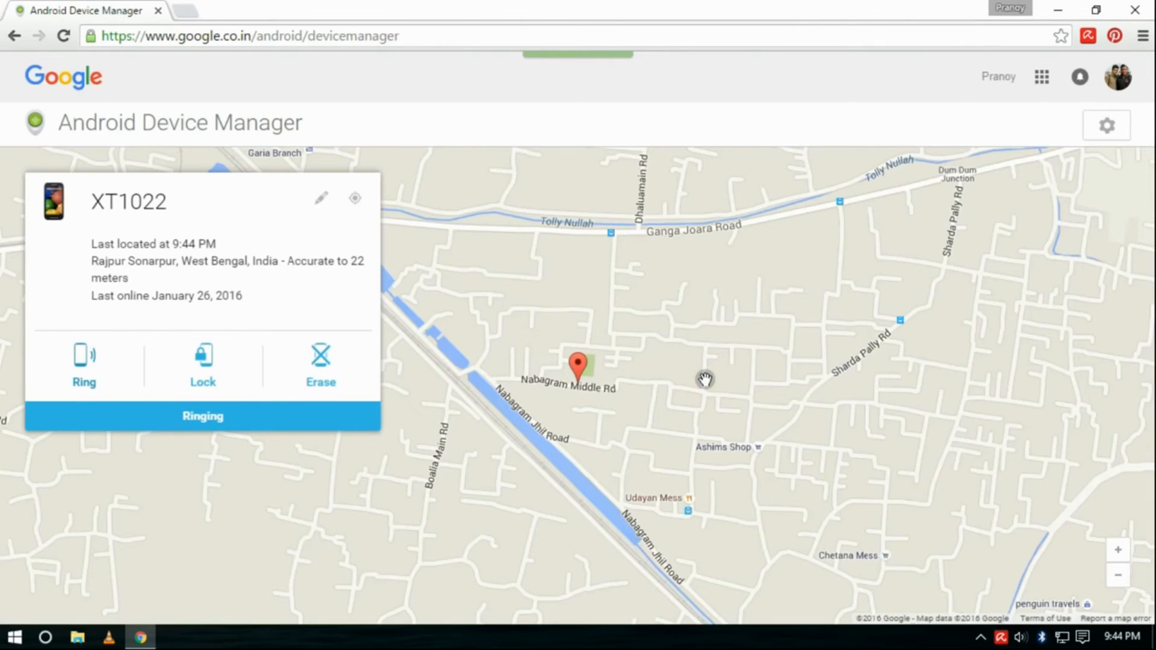